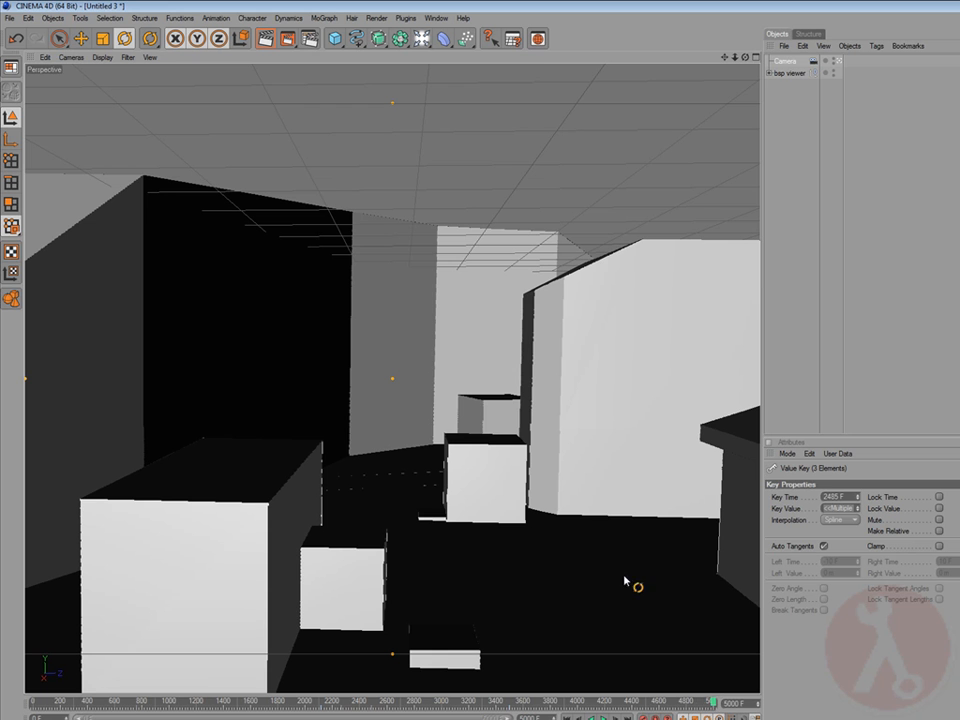
mouse_move(470, 540)
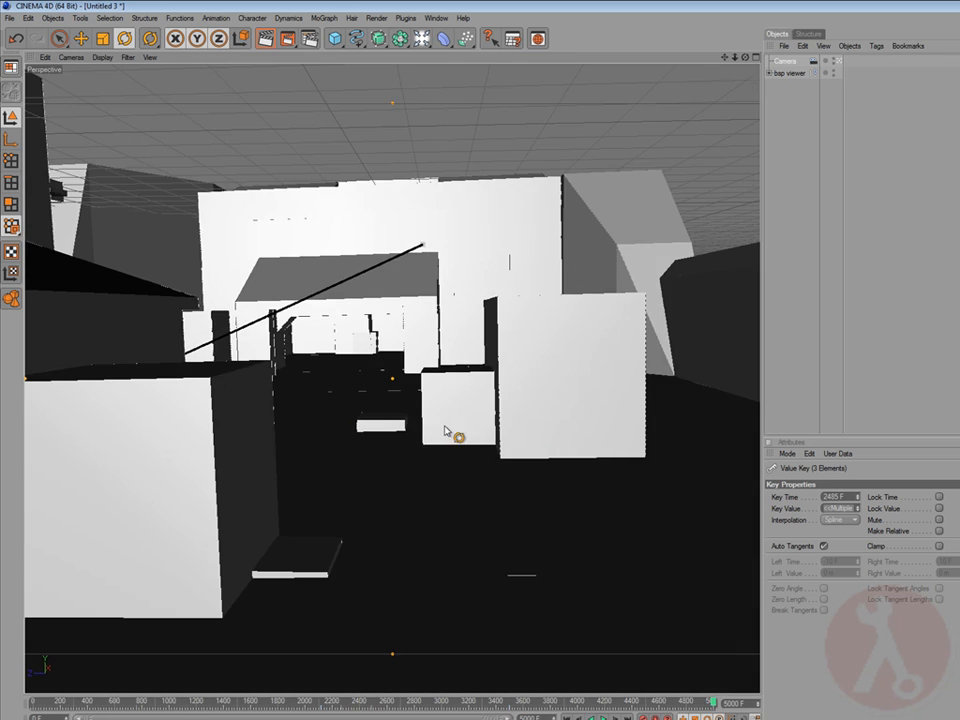
Scrub the timeline to watch the keyframed camera fly through the block-building map.
left_click_drag(444, 430, 416, 428)
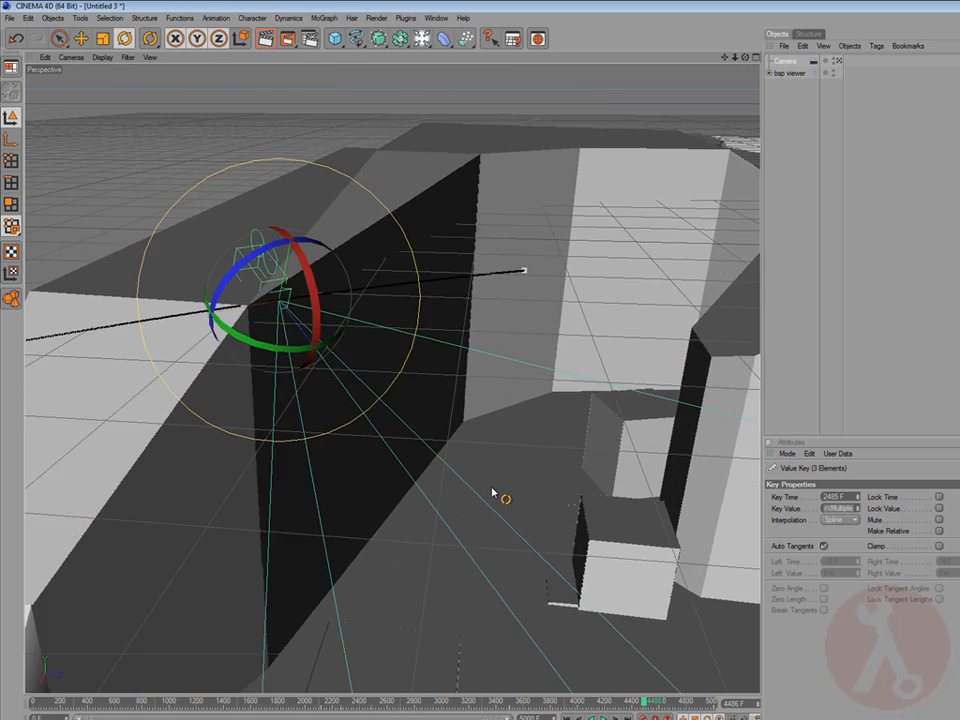
Re-aim and reposition the camera at points along its spline path through the buildings.
left_click_drag(492, 492, 352, 472)
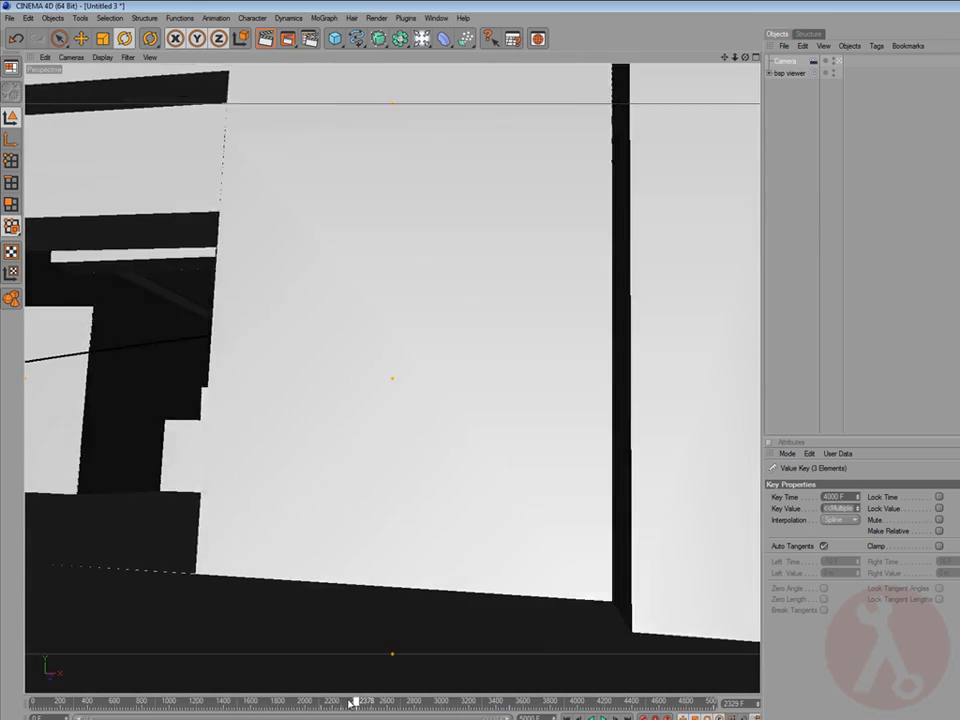
left_click_drag(360, 696, 504, 696)
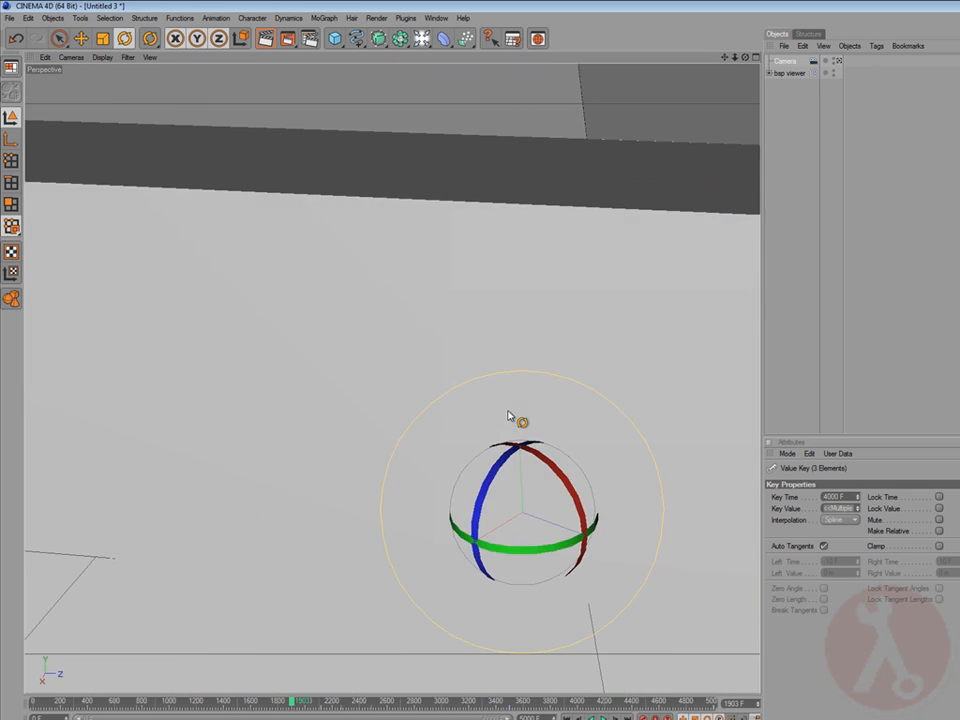
left_click_drag(510, 414, 284, 348)
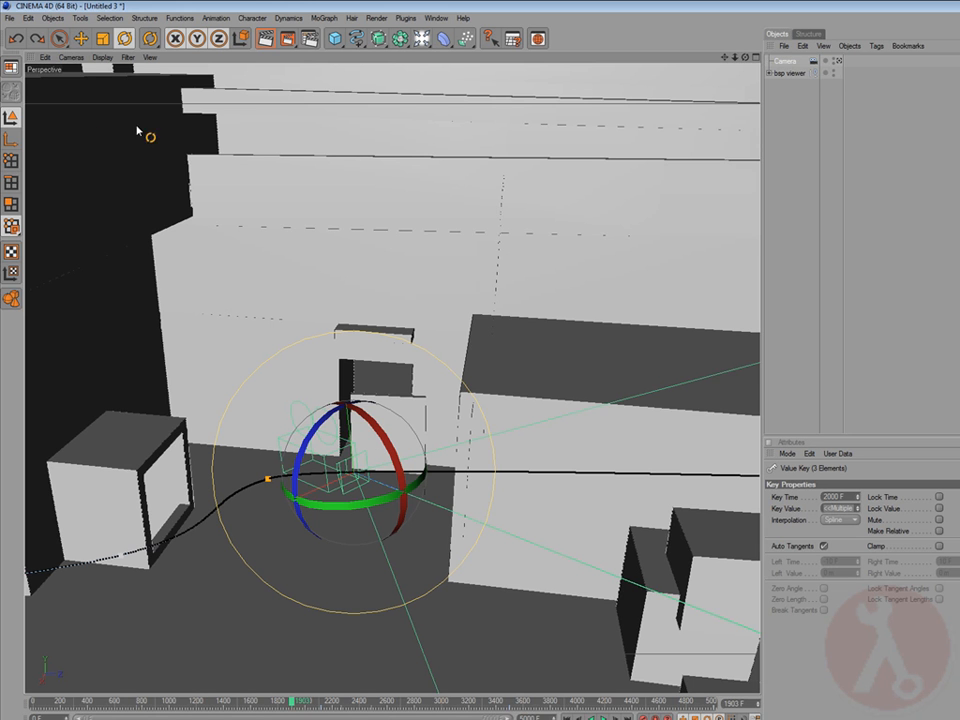
mouse_move(356, 700)
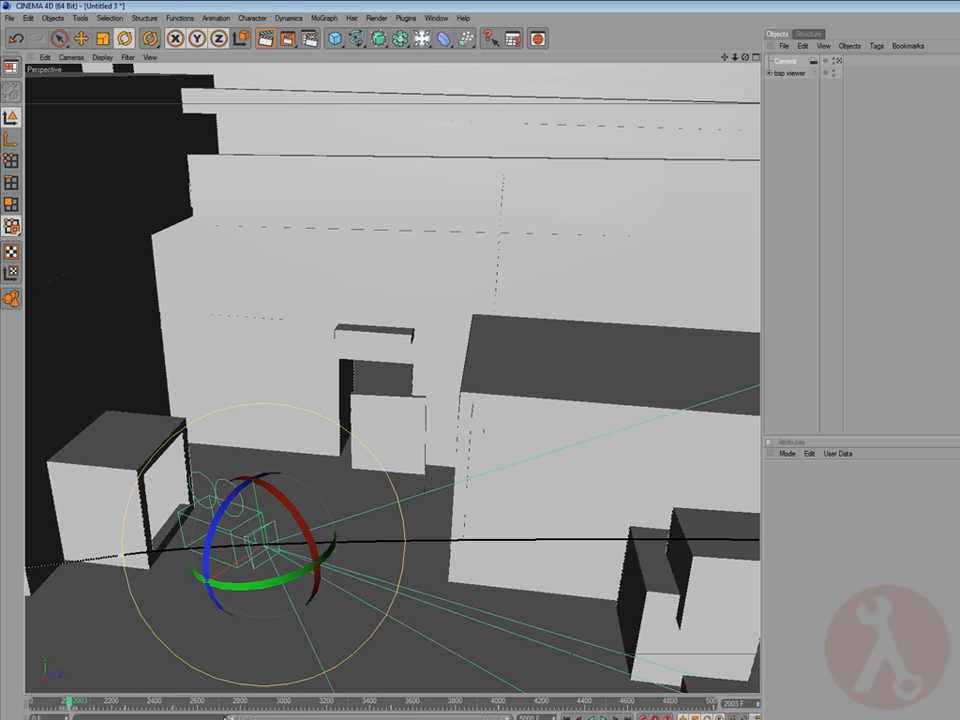
Look through the animated camera and scrub from frame 0 forward to review the flight.
left_click(140, 570)
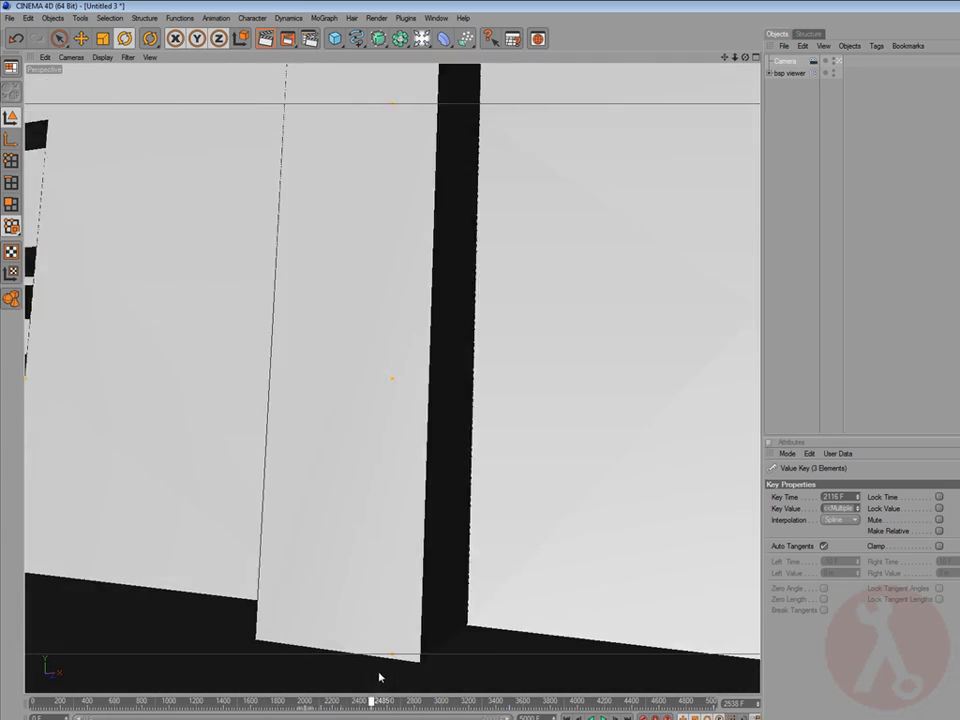
left_click_drag(380, 676, 530, 680)
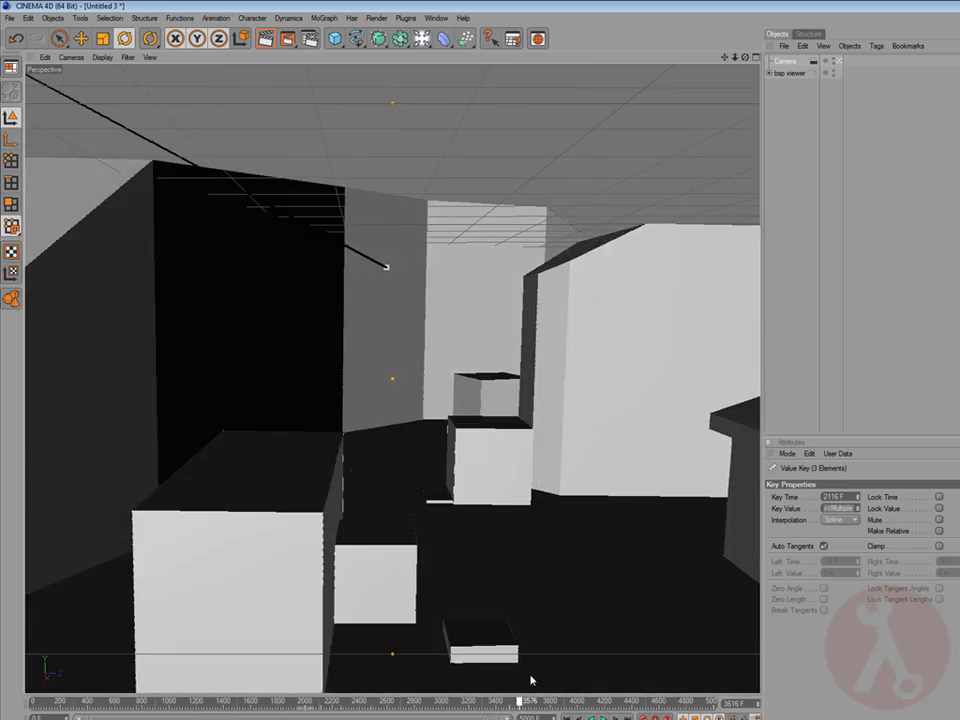
left_click_drag(532, 680, 700, 690)
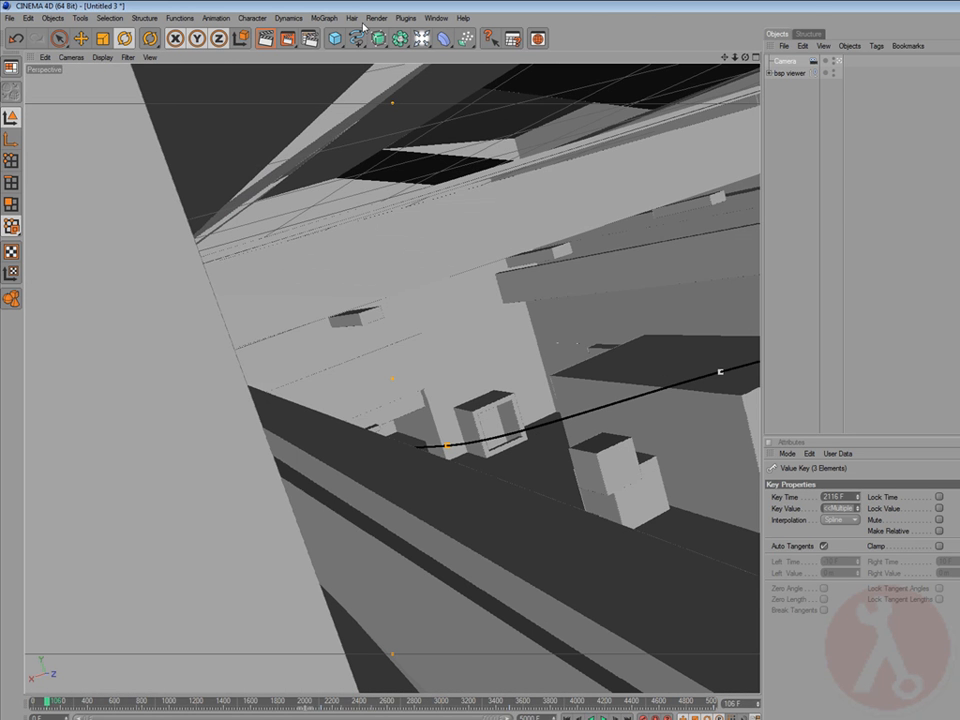
Run the Cinema4D 2 HLAE Cam exporter with the 90-degree rotation fix ticked and confirm.
left_click(406, 18)
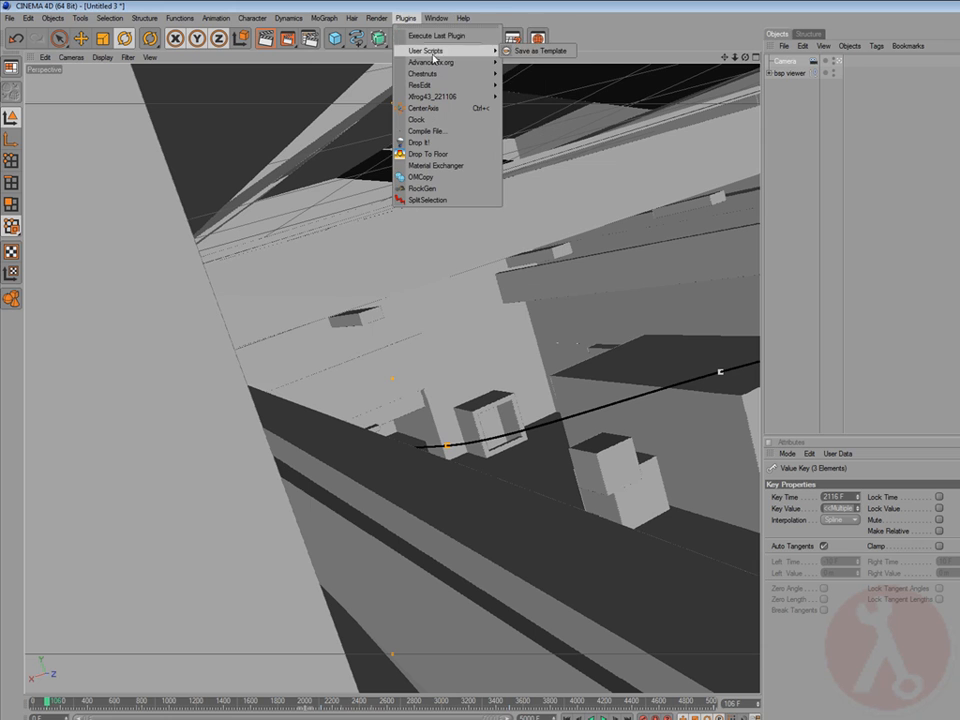
mouse_move(430, 62)
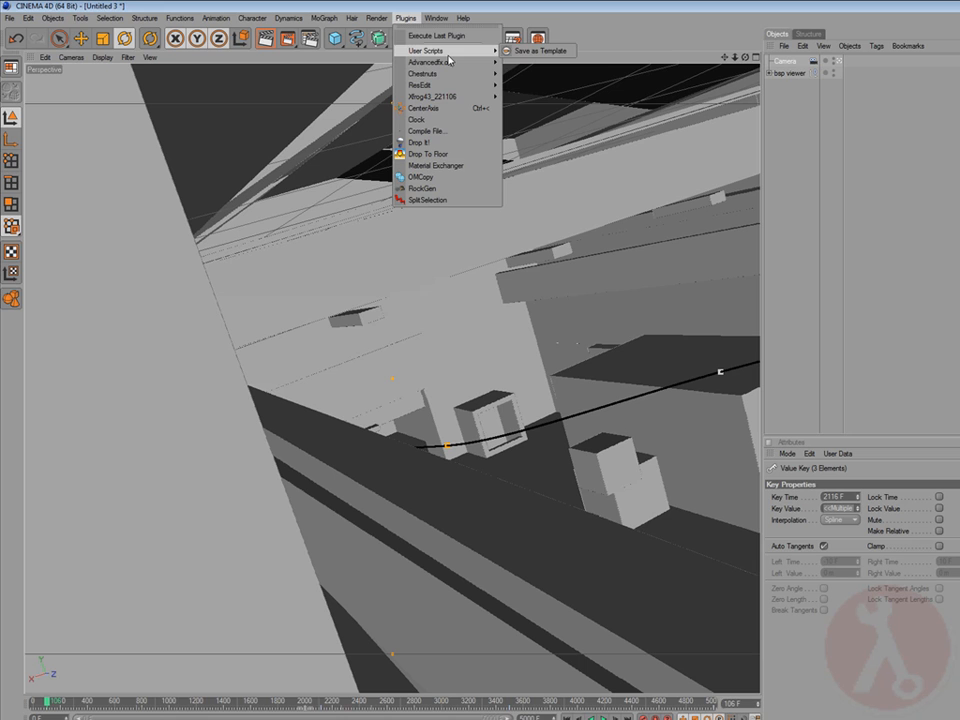
mouse_move(432, 62)
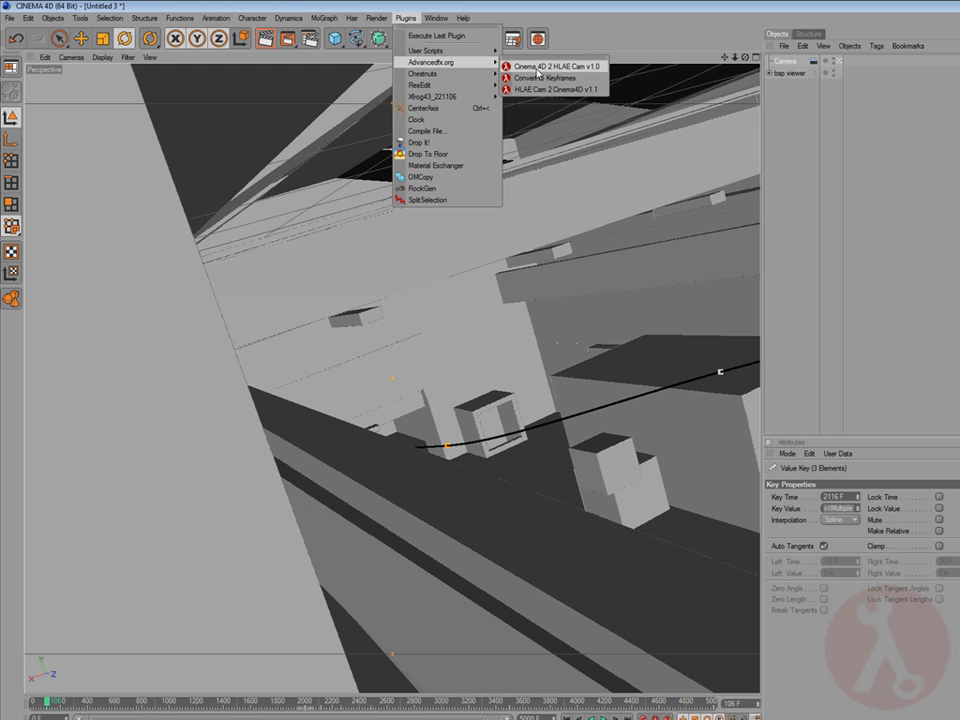
left_click(548, 66)
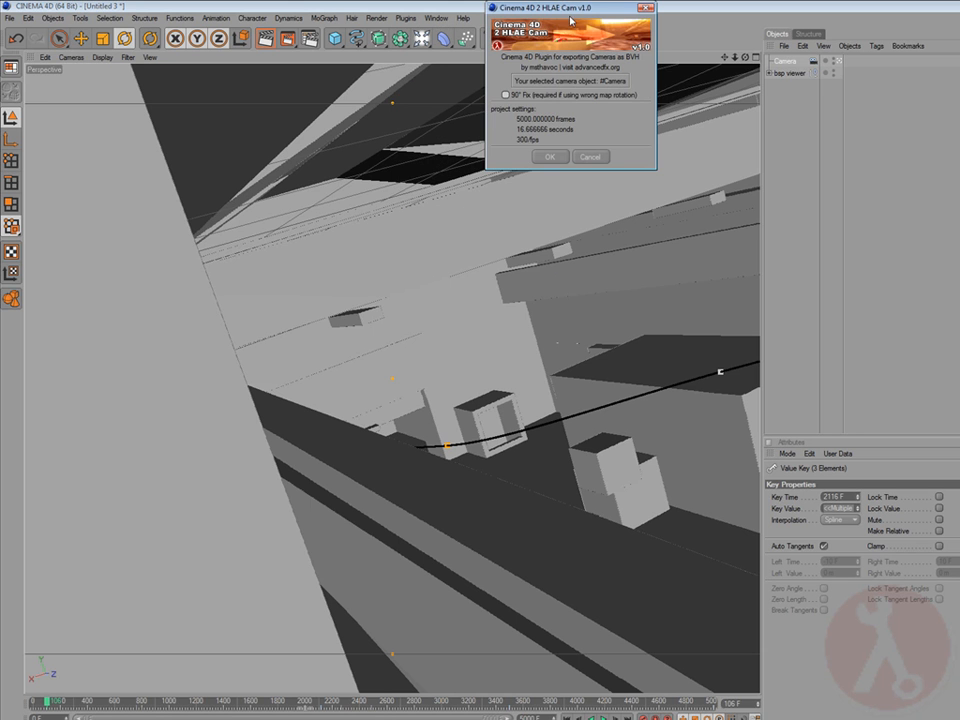
left_click_drag(570, 20, 622, 170)
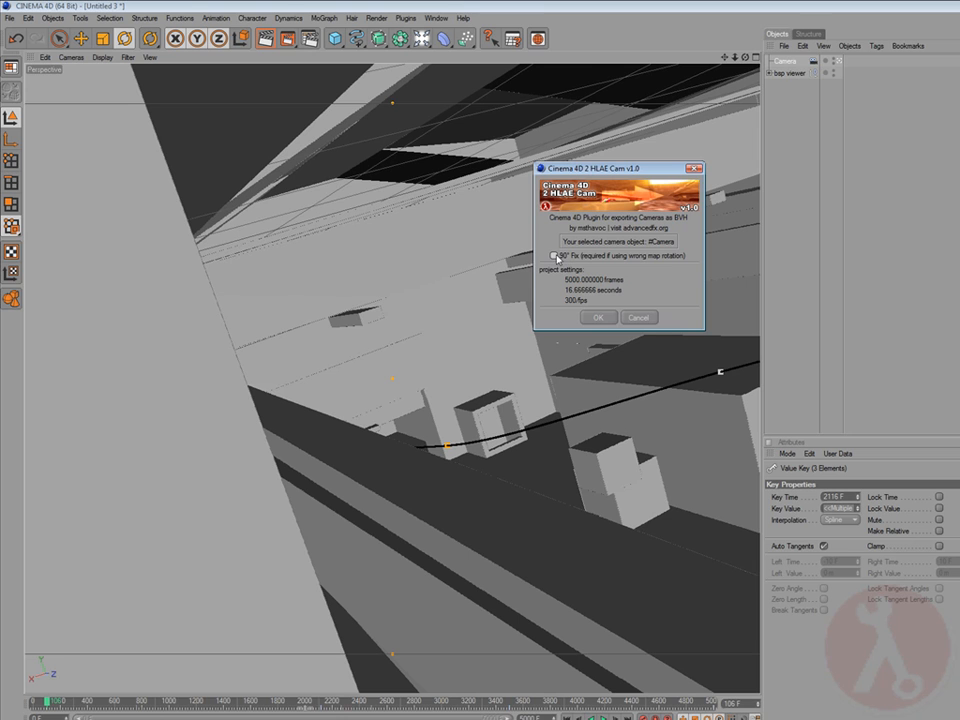
left_click(544, 256)
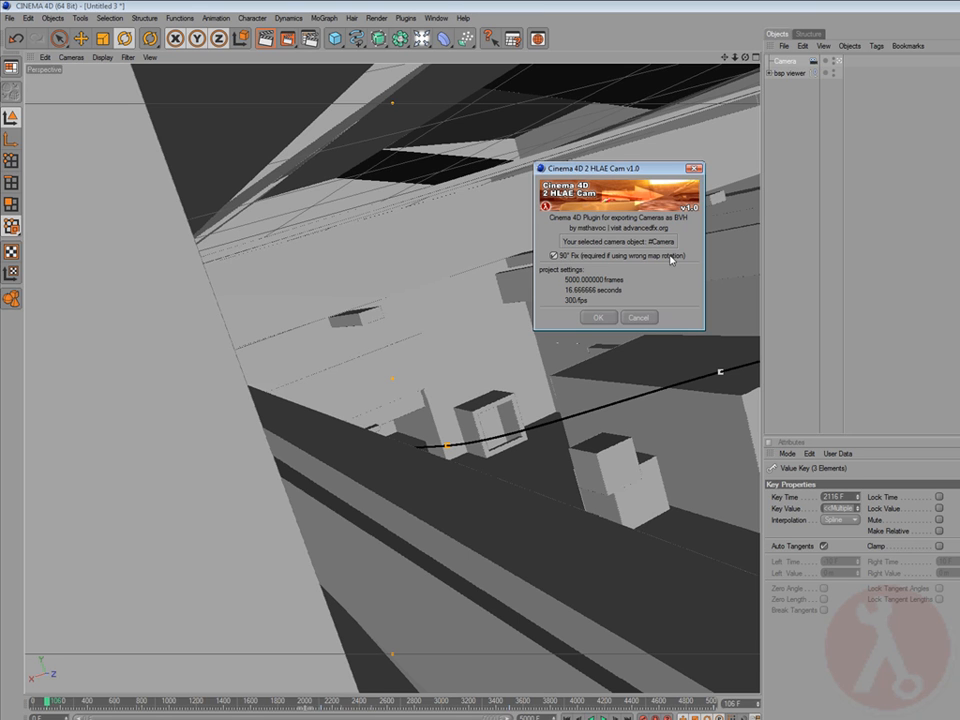
mouse_move(632, 258)
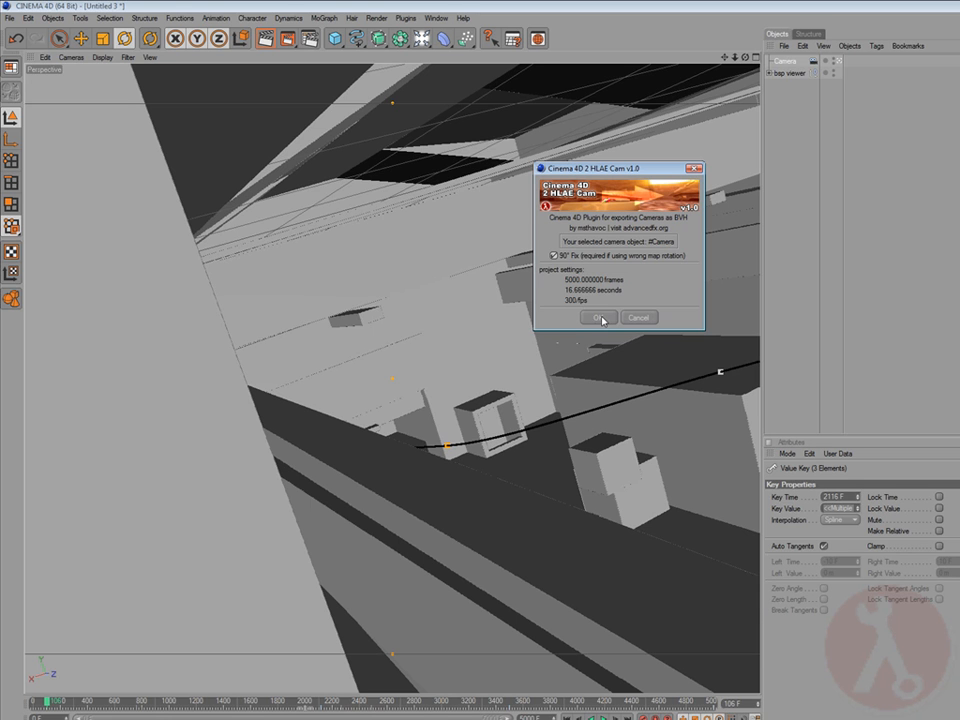
left_click(588, 316)
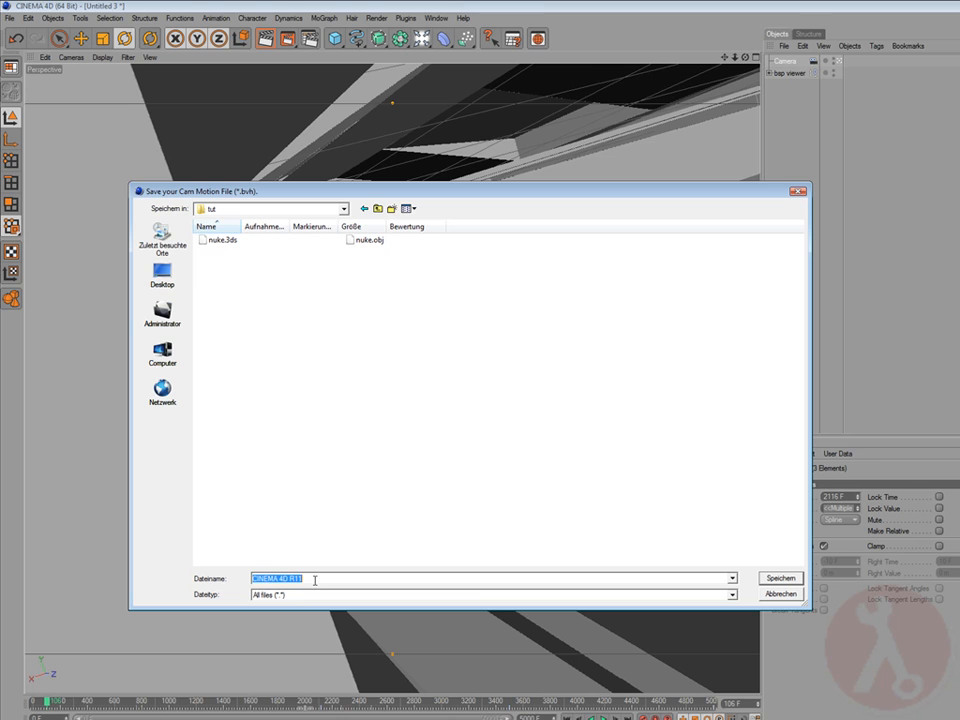
Save the camera motion as motion_nuke.bvh and acknowledge the 'created' message.
type("motion_nuke")
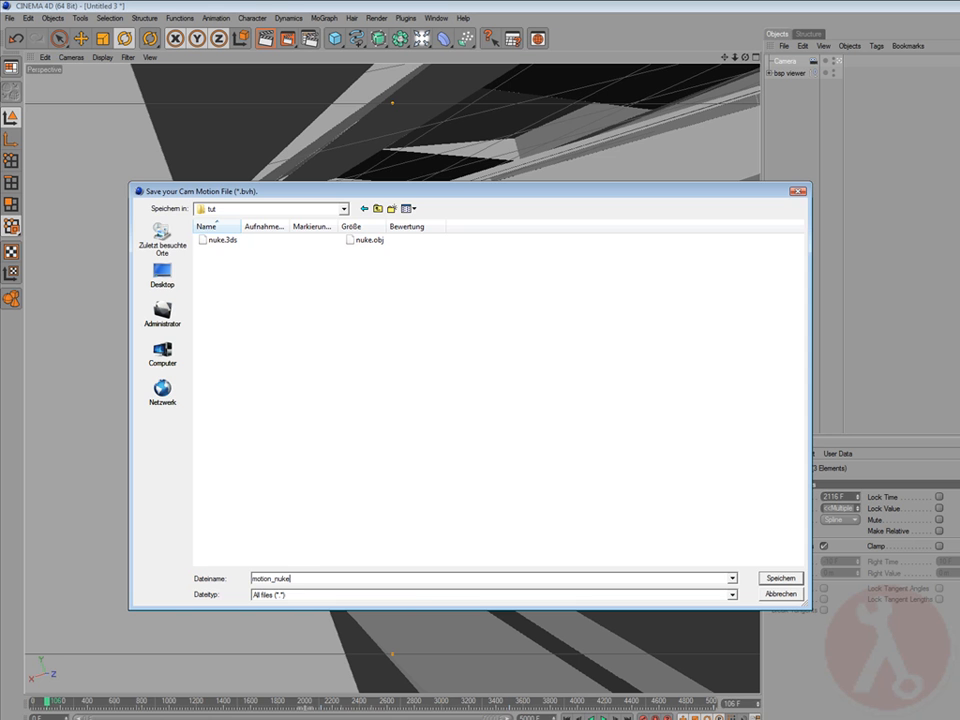
left_click(780, 578)
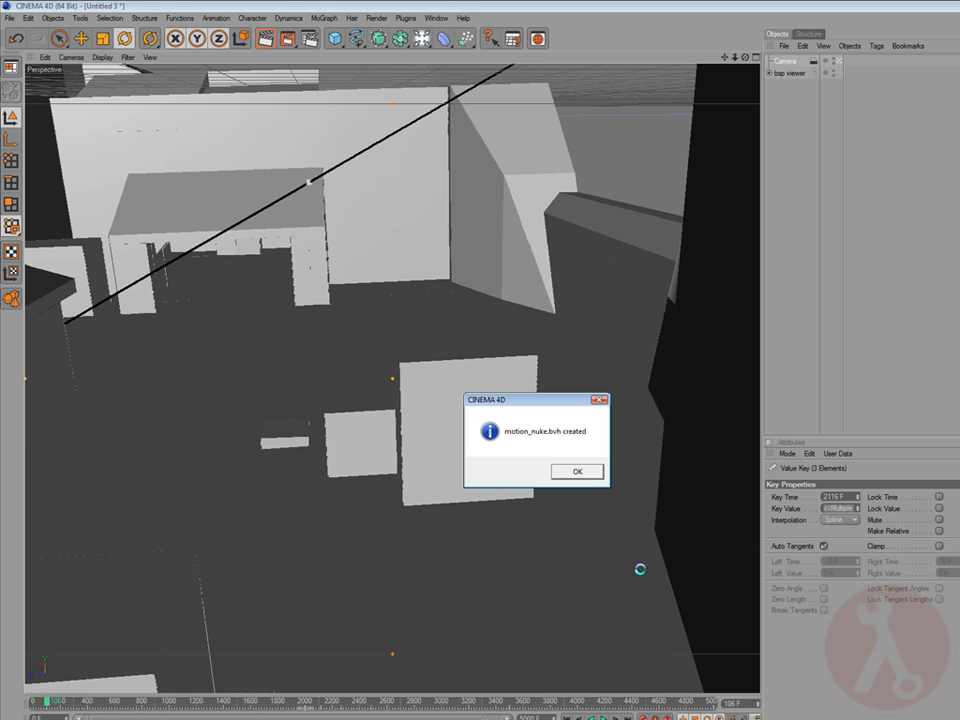
mouse_move(538, 540)
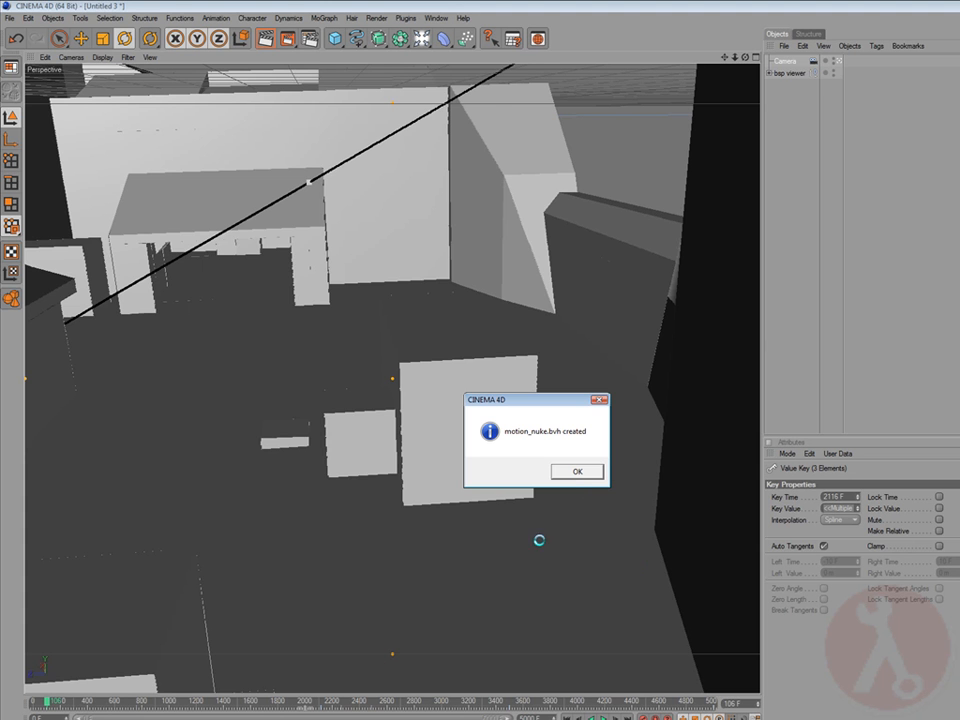
left_click(576, 472)
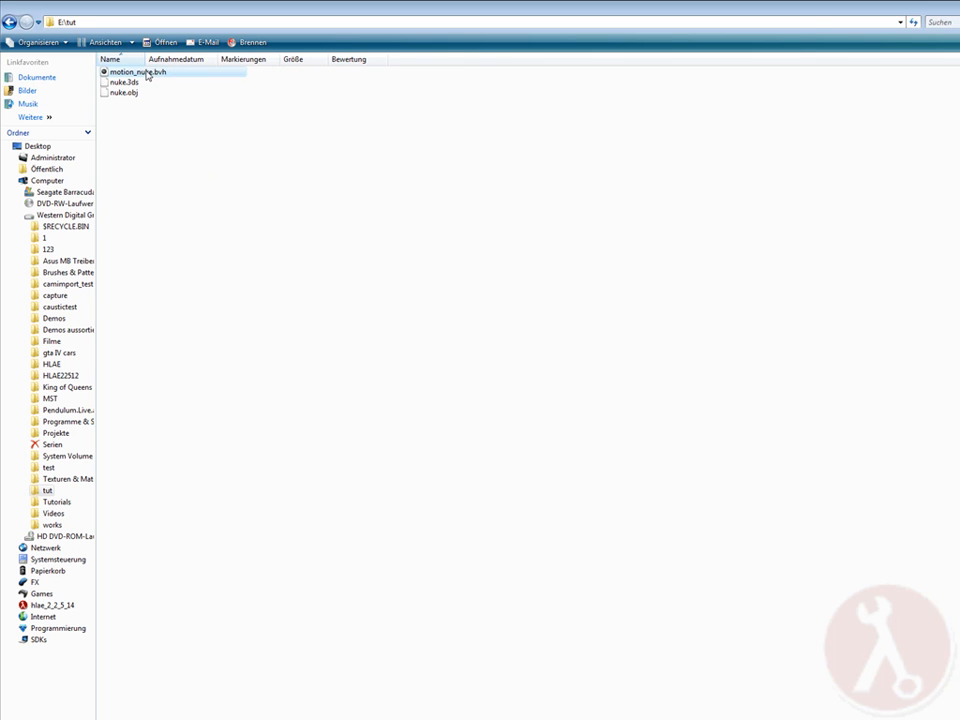
Reveal the full path E:\tut\motion_nuke.bvh in Explorer's address bar.
double_click(136, 72)
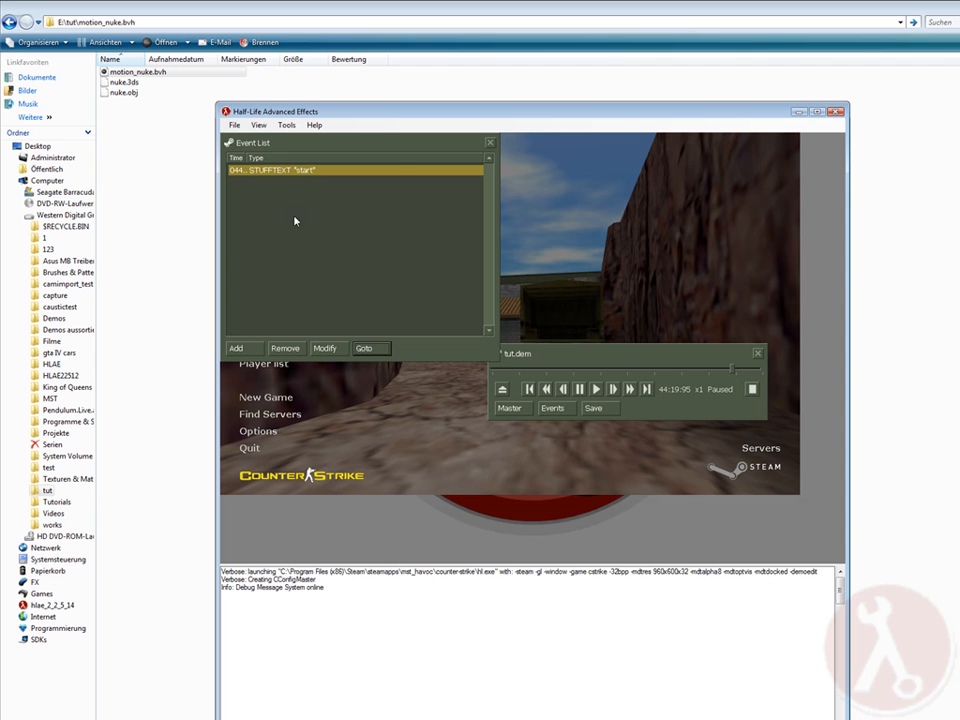
Bring the HLAE demo window forward and move the Event List out of the way.
left_click(816, 112)
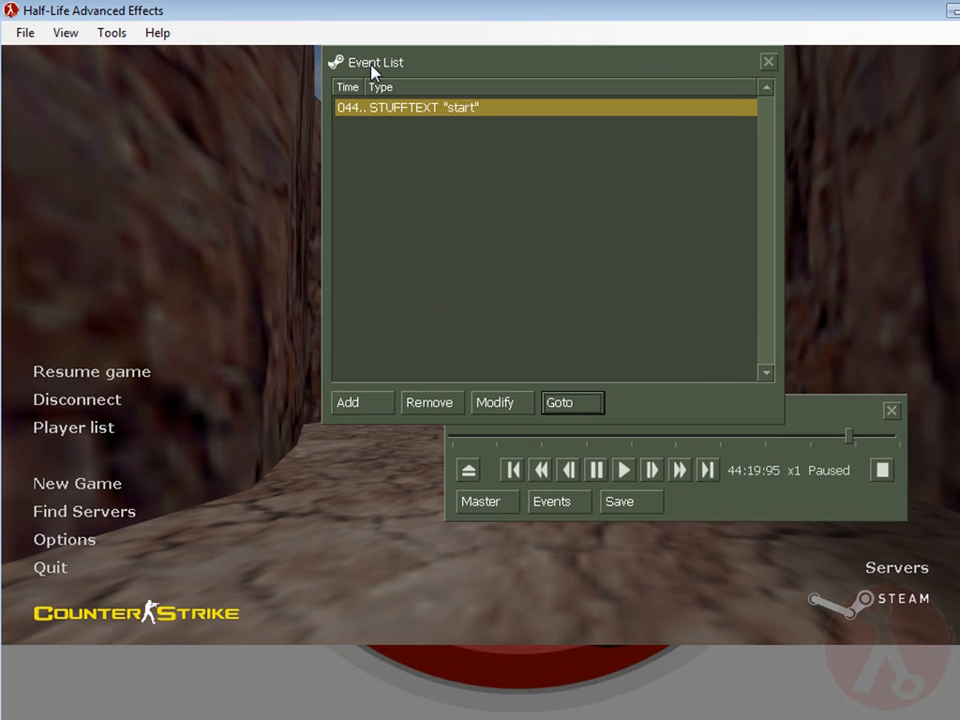
left_click_drag(376, 62, 234, 72)
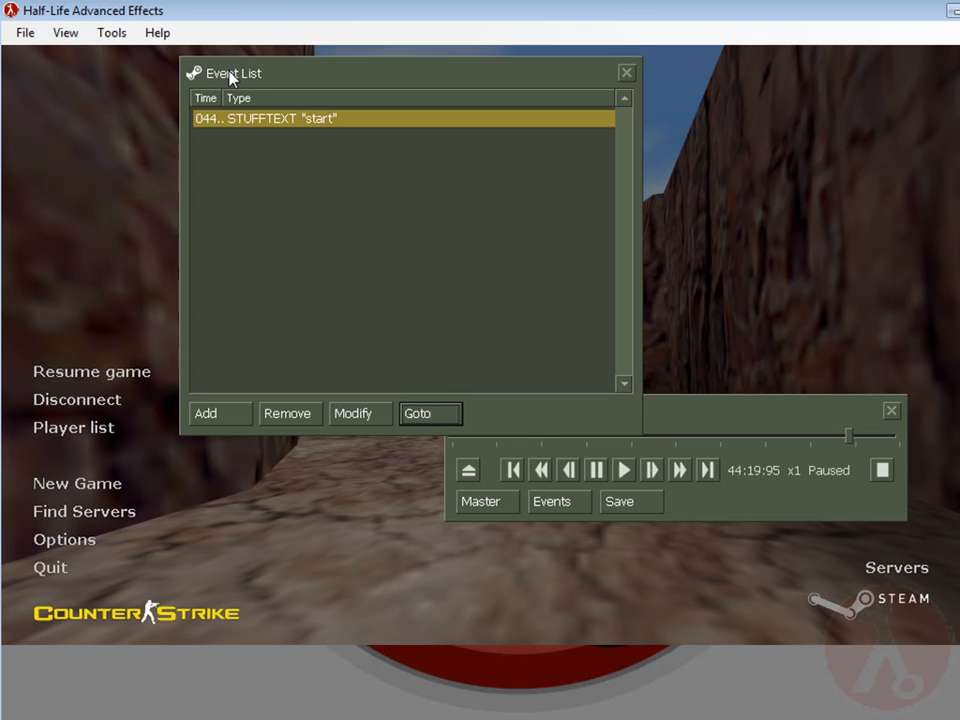
left_click_drag(236, 72, 212, 62)
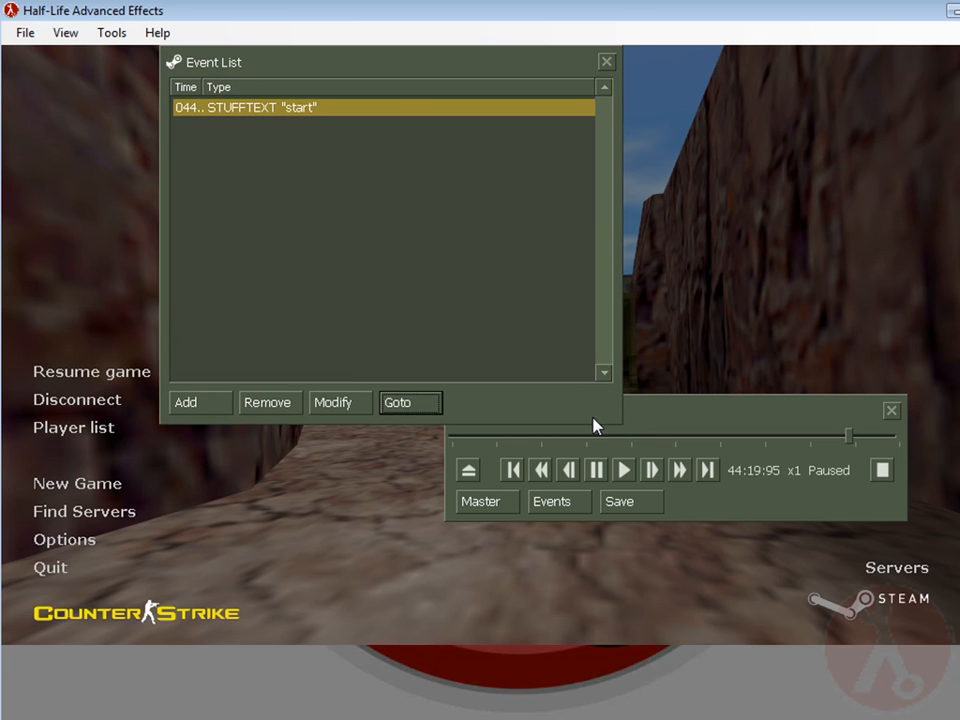
Play and pause the demo at 44:21:46, then make the new event a STUFFTEXT command.
left_click(624, 470)
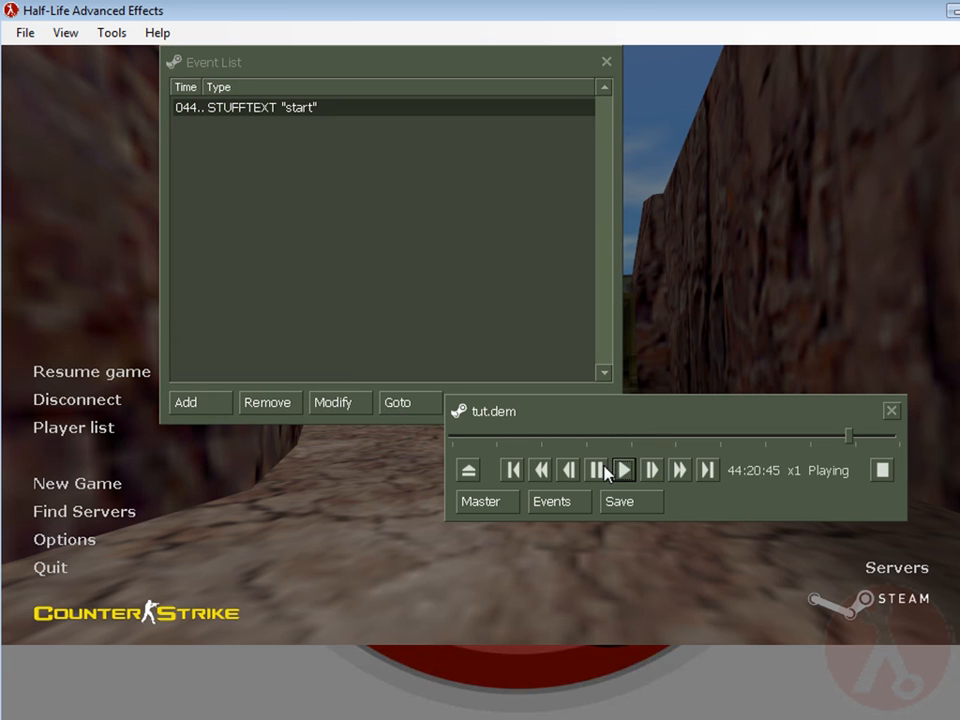
left_click(596, 470)
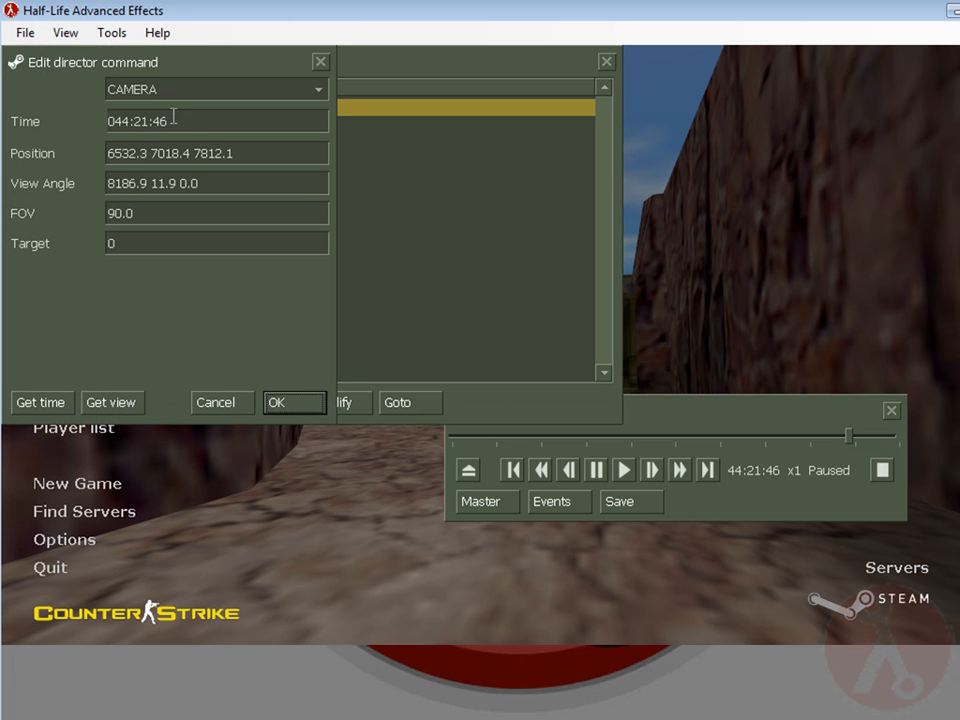
left_click(216, 88)
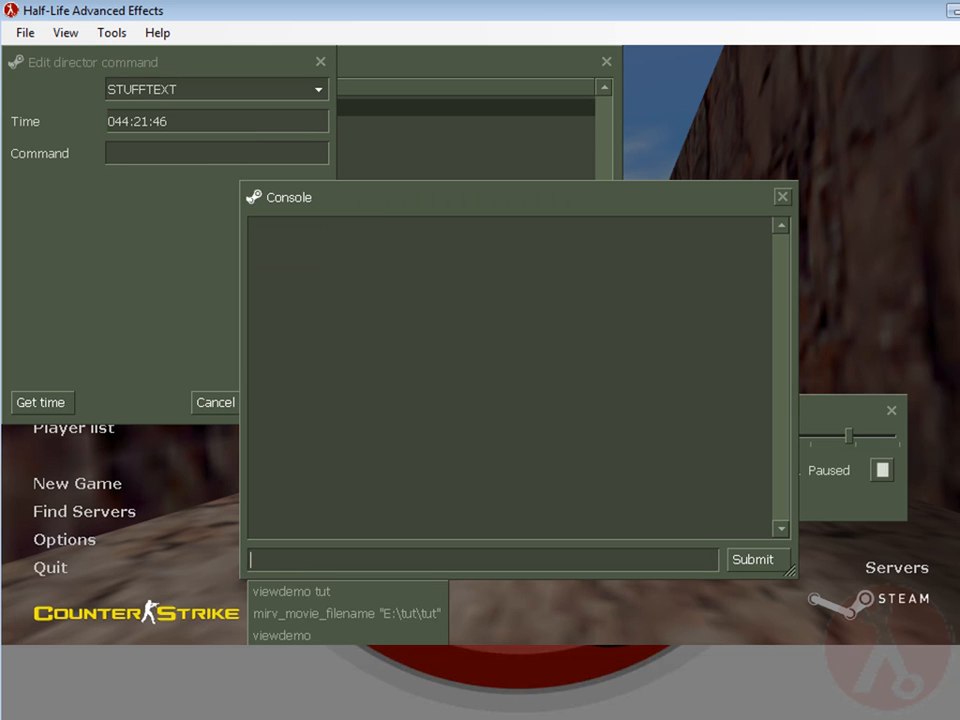
Enter mirv_camimport_load "E:\tut\motion_nuke.bvh" in the console.
type("mirv_camimport_load")
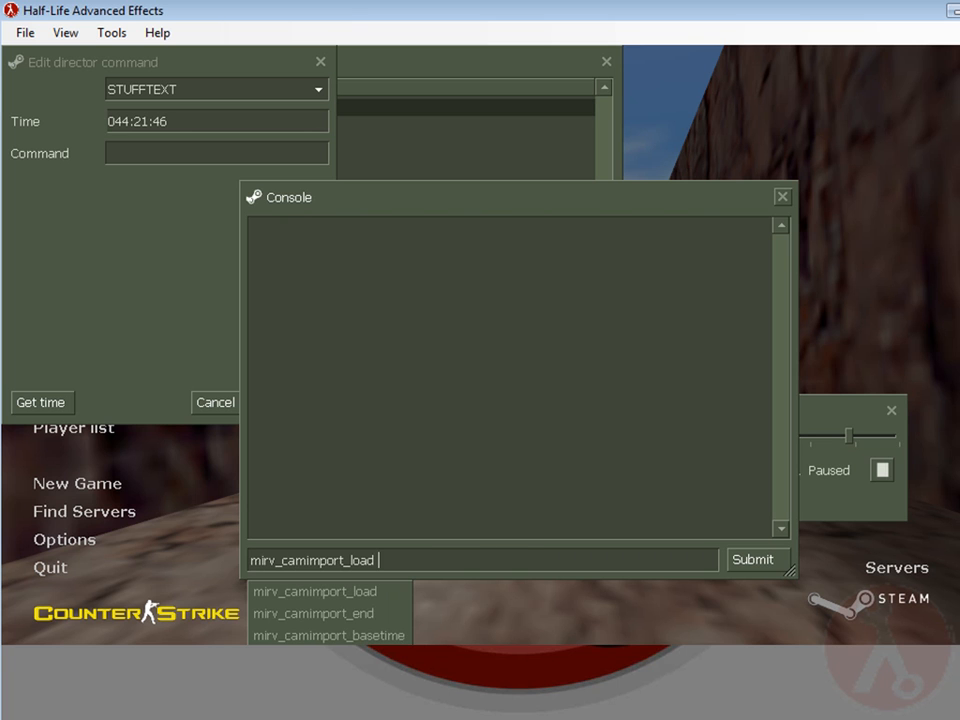
type("\"E:\\tut\\motion_nuke.bvh\"")
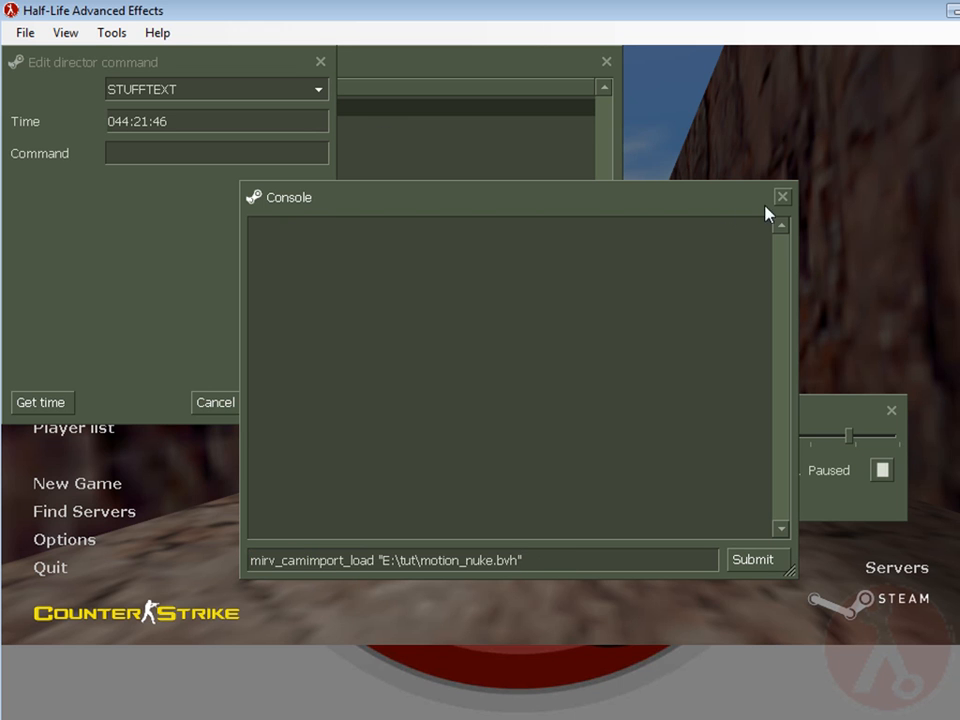
Paste the camera import command into the event's Command field and confirm the event.
right_click(216, 152)
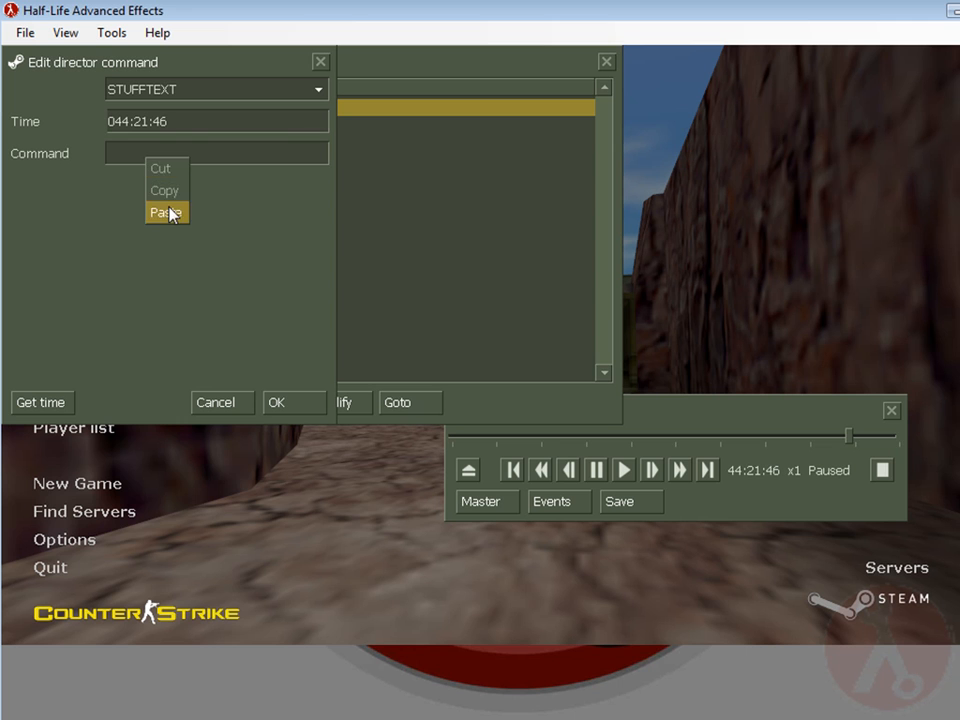
left_click(160, 212)
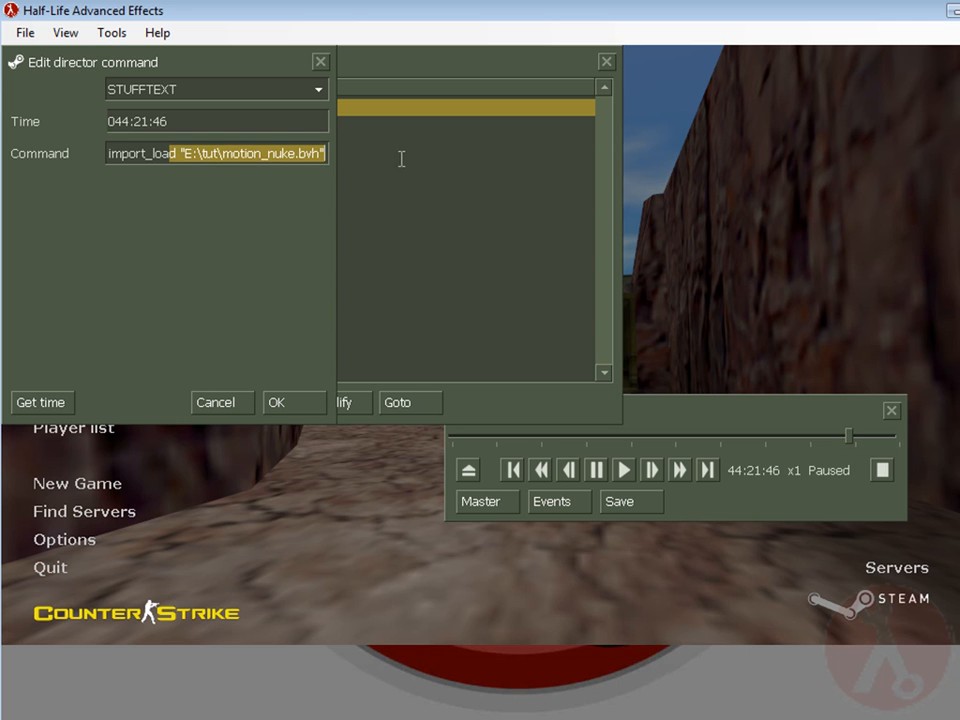
left_click(276, 402)
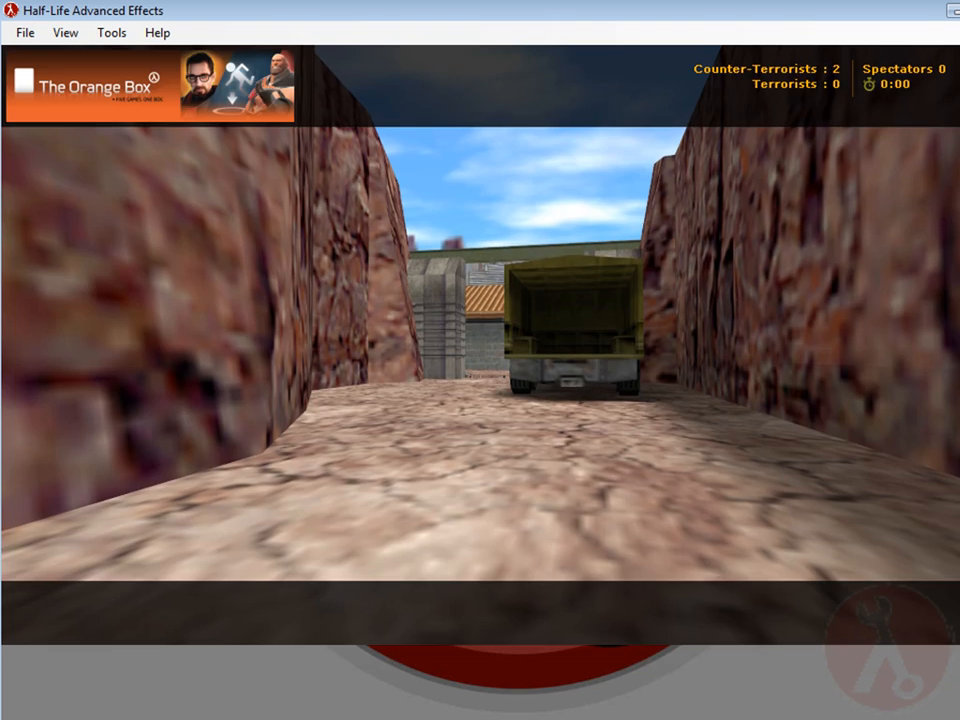
Let the imported camera flight play, then Escape to the menu with the demo paused.
key("Escape")
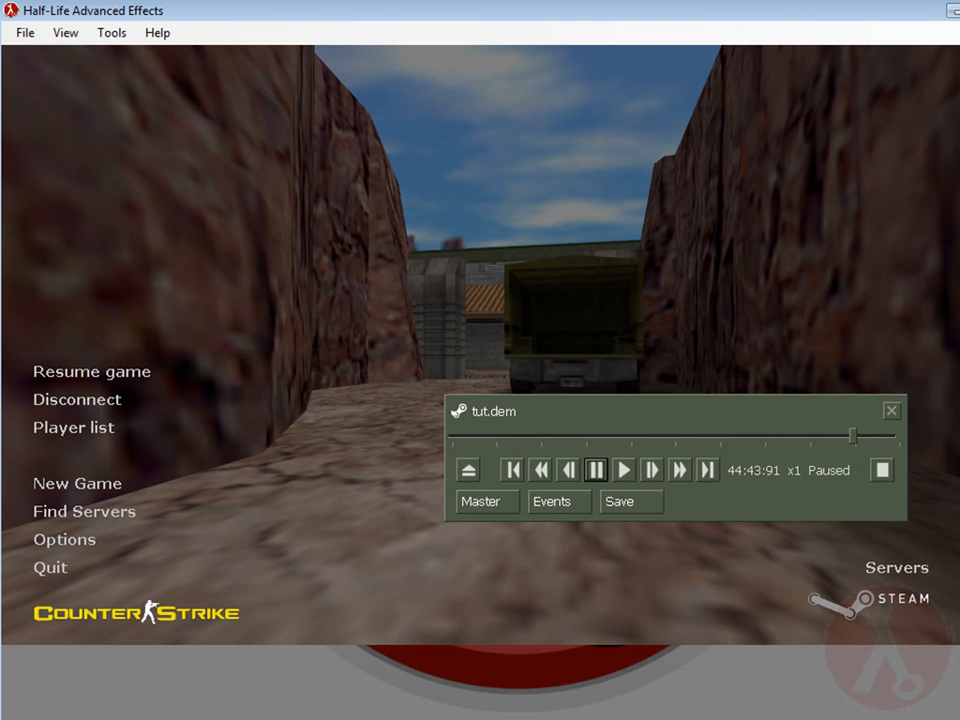